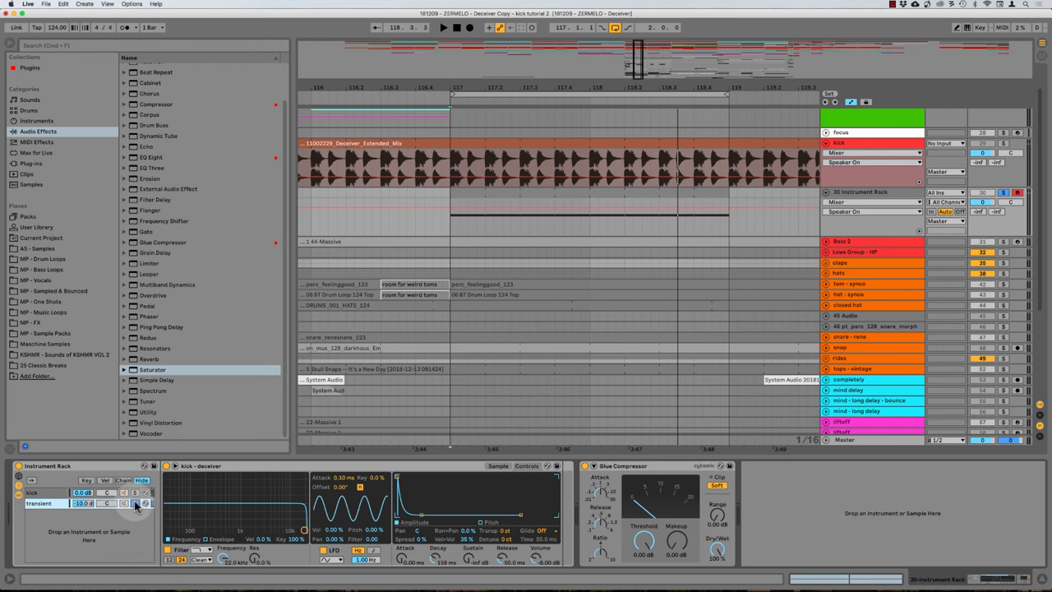
# Bring up the waveform analyzer plugin window from the kick track's device chain.
pyautogui.click(871, 443)
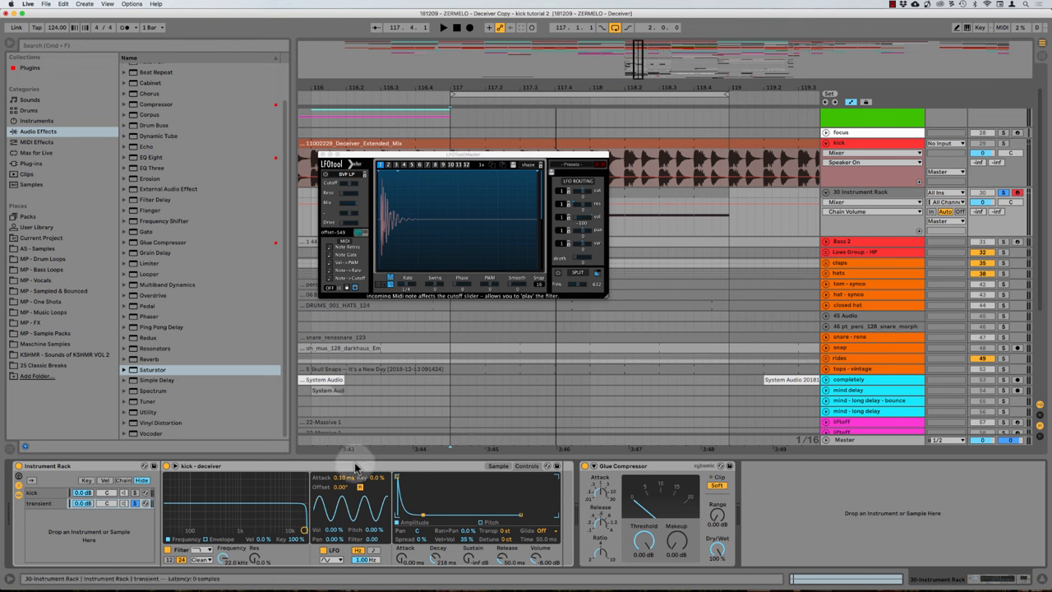
# Insert a Saturator into the kick chain ahead of the Glue Compressor.
pyautogui.click(39, 513)
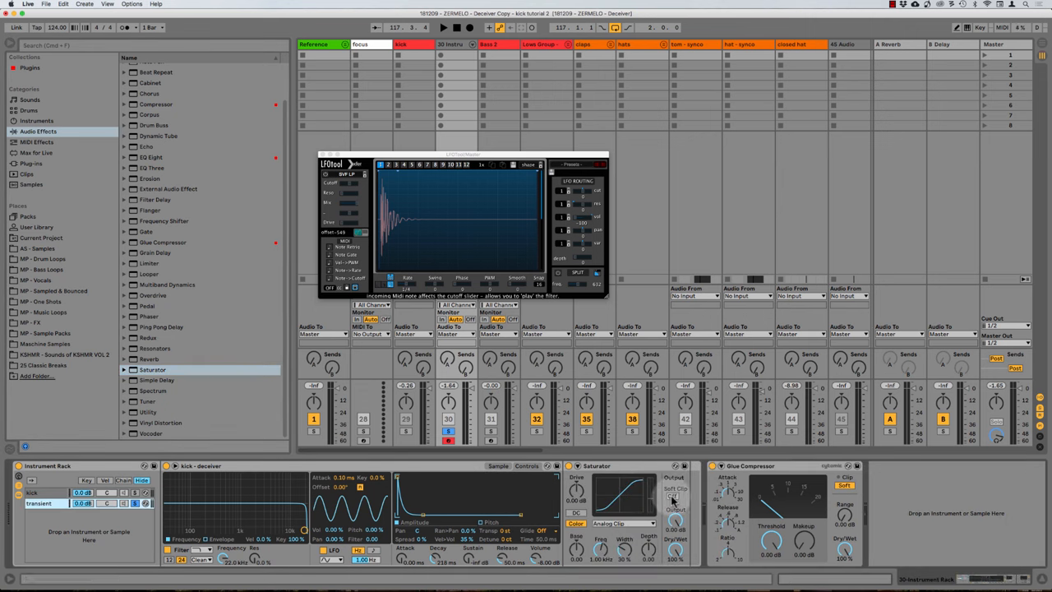
pyautogui.click(677, 505)
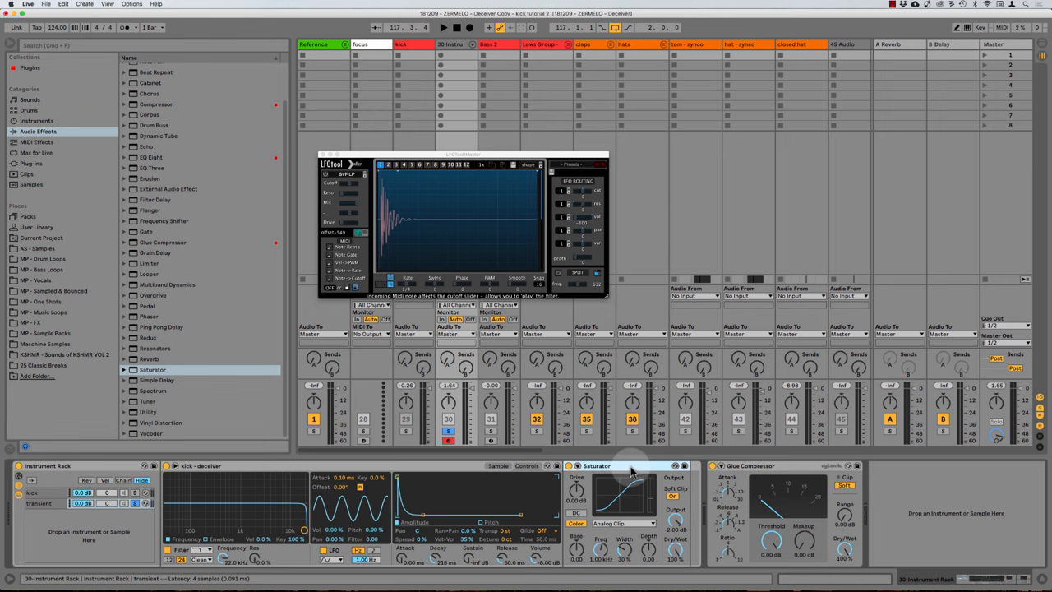
pyautogui.moveTo(682, 526)
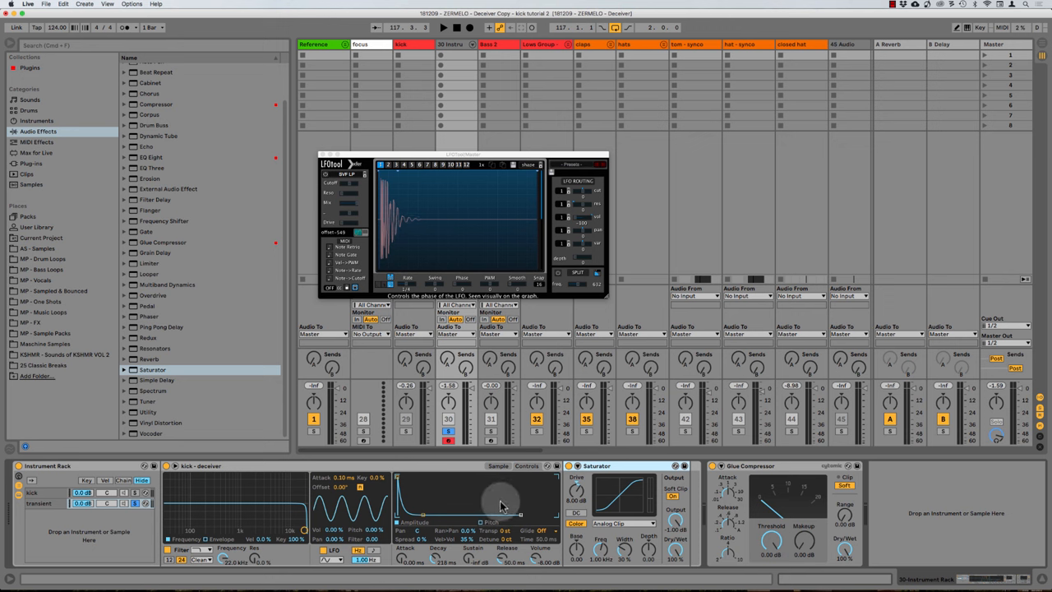
pyautogui.moveTo(424, 539)
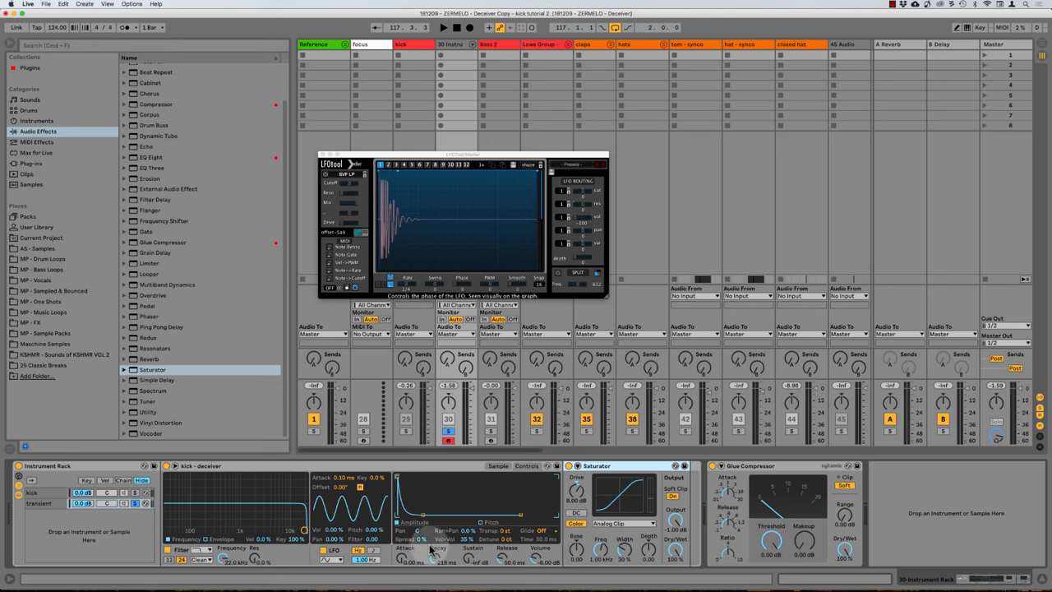